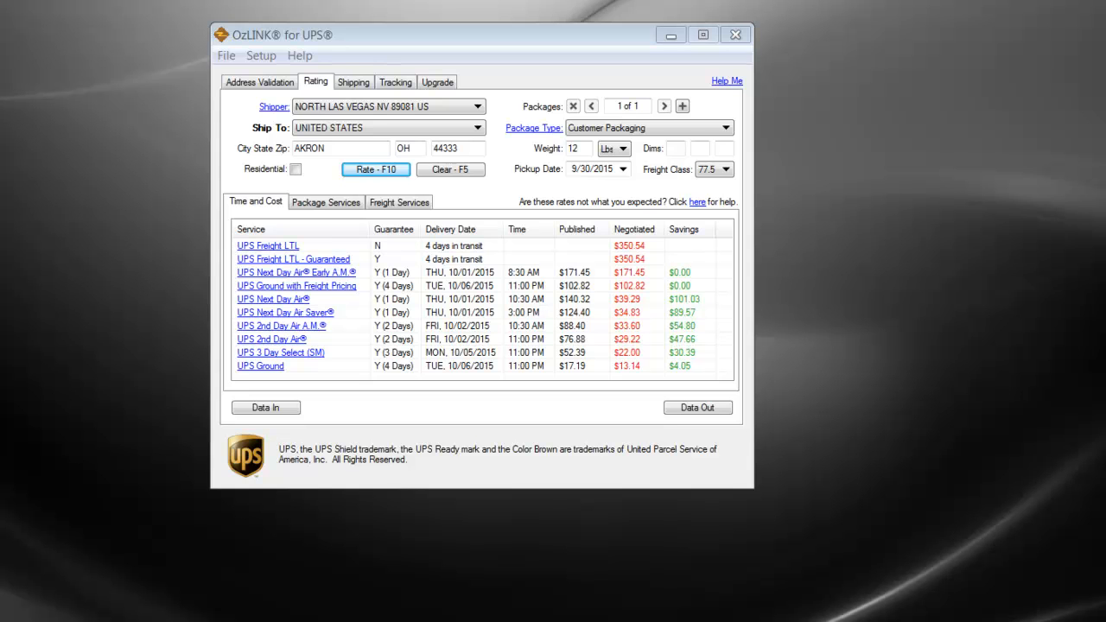
- Open Setup > Rating and its Configure Services To Display list
{"action": "left_click", "coordinate": [261, 56]}
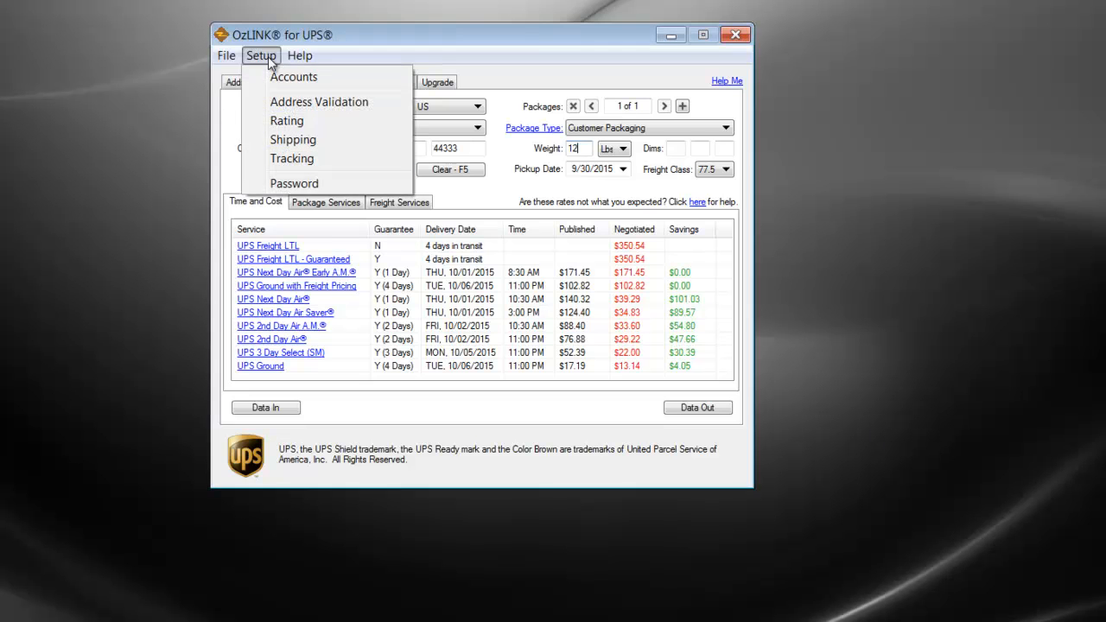
{"action": "mouse_move", "coordinate": [286, 120]}
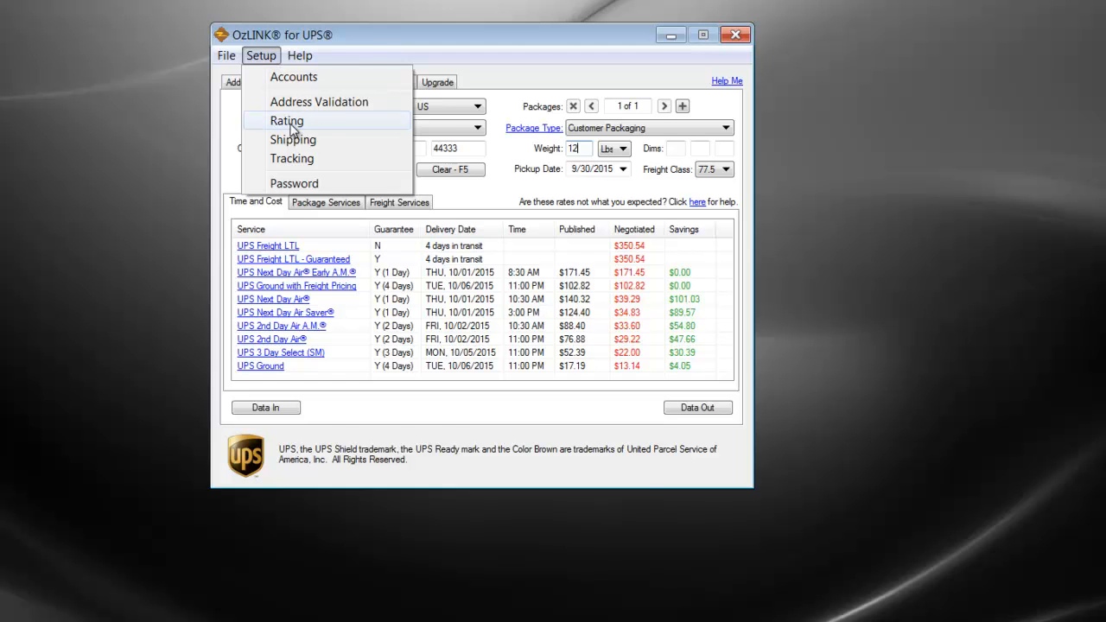
{"action": "left_click", "coordinate": [287, 120]}
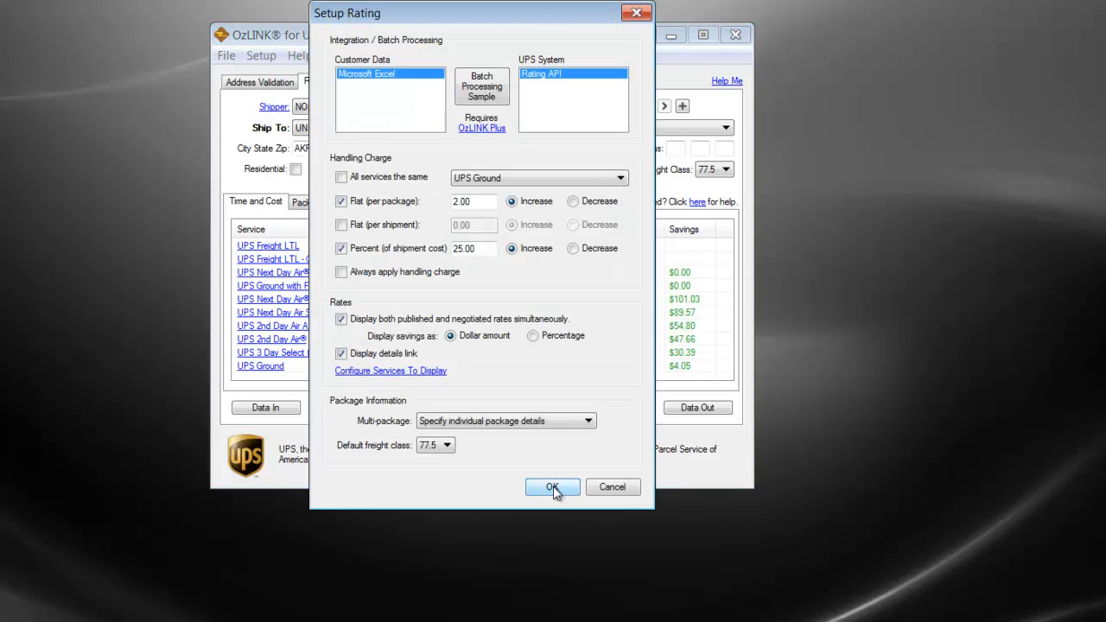
{"action": "mouse_move", "coordinate": [391, 371]}
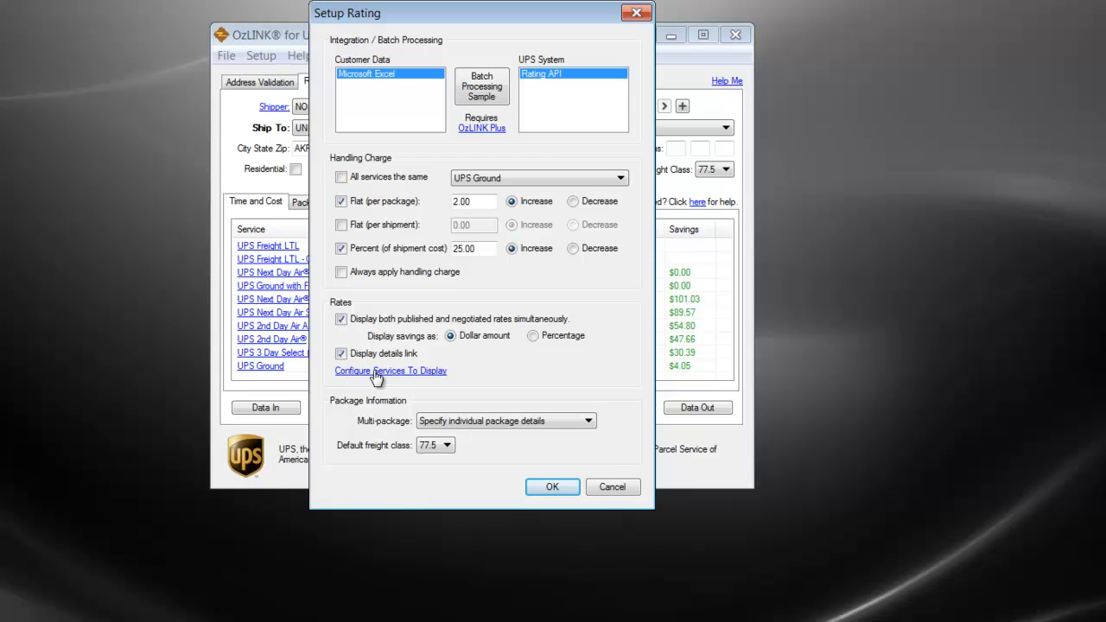
{"action": "left_click", "coordinate": [390, 371]}
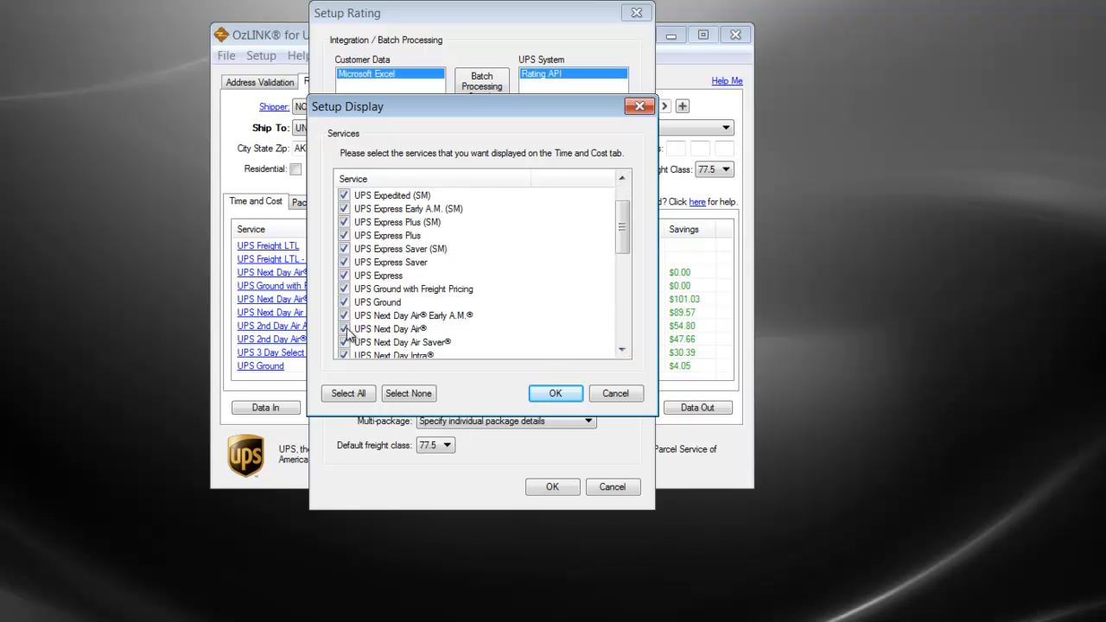
- Uncheck UPS Next Day Air® in Setup Display and confirm with OK
{"action": "left_click", "coordinate": [345, 328]}
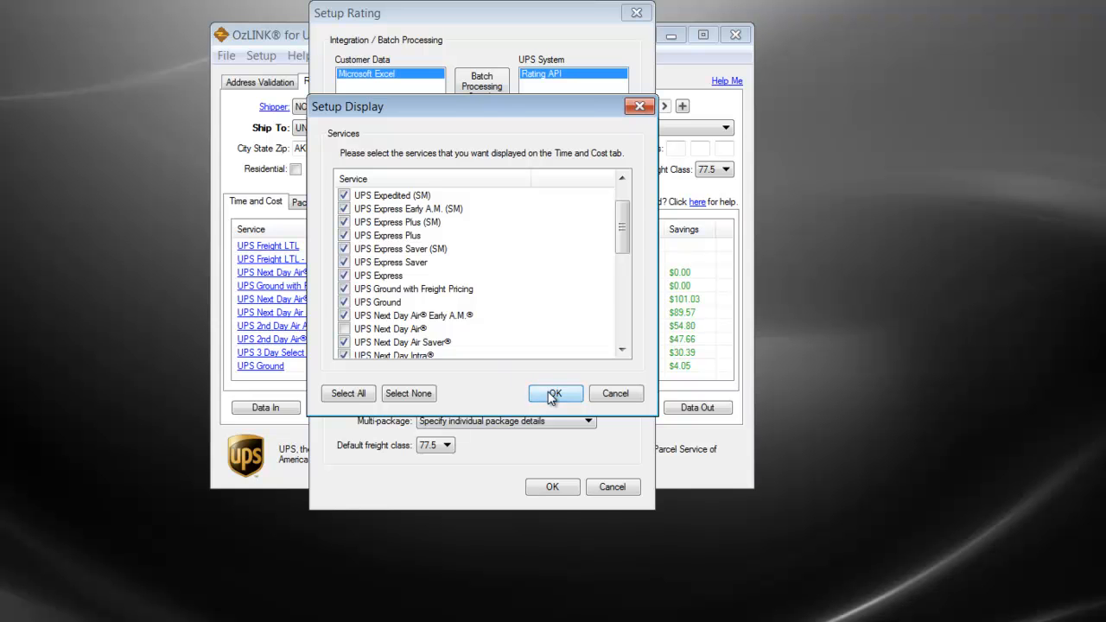
{"action": "left_click", "coordinate": [555, 394]}
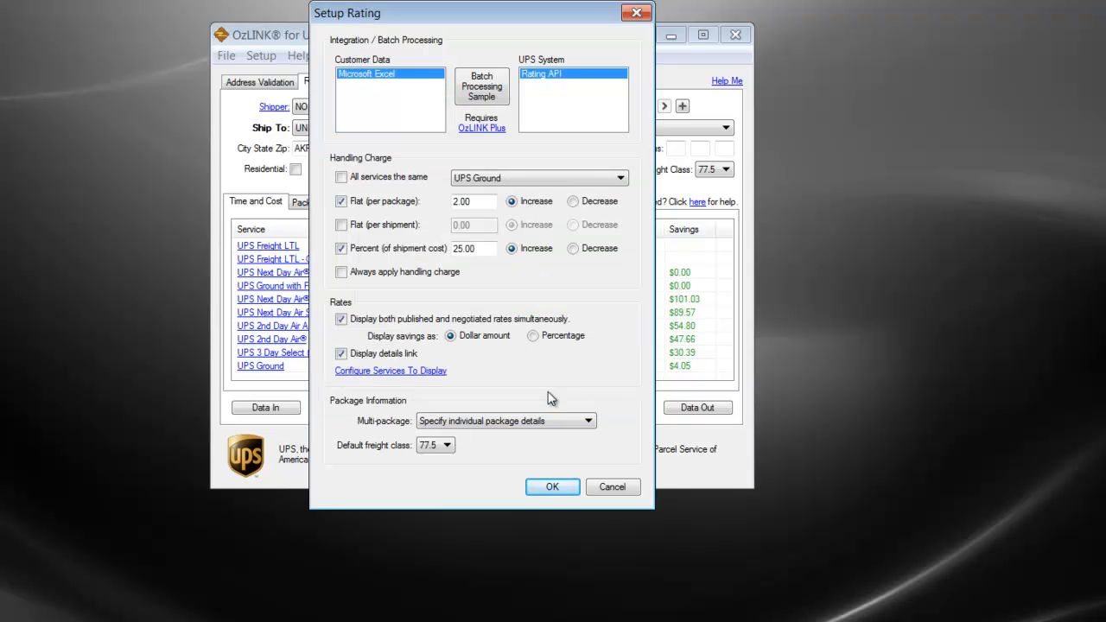
- Close Setup Rating and re-rate the Akron shipment without UPS Next Day Air
{"action": "left_click", "coordinate": [552, 487]}
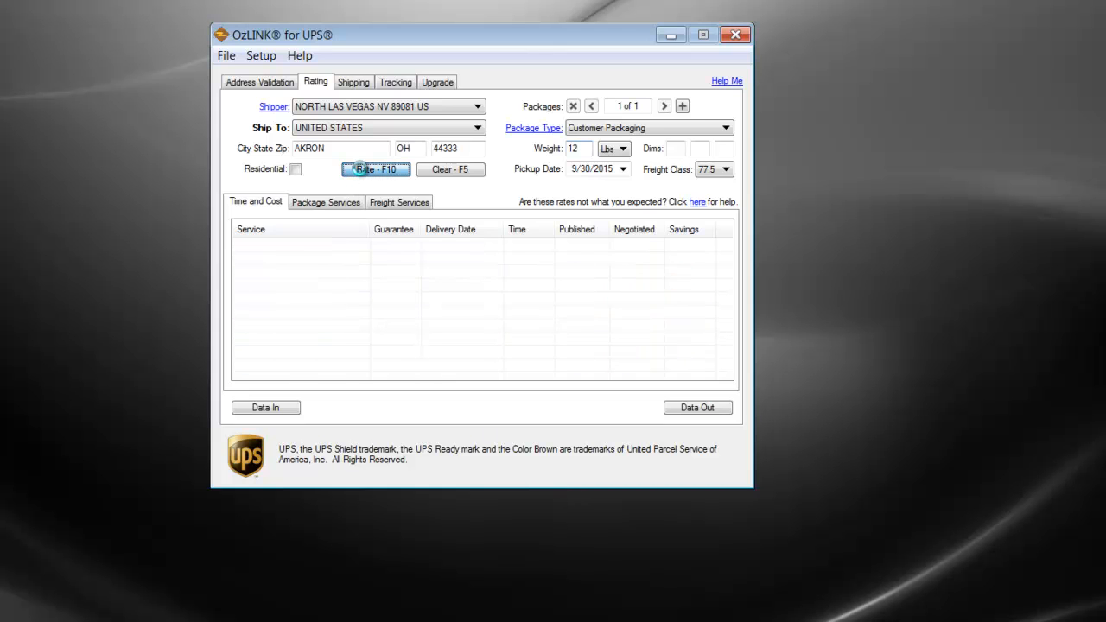
{"action": "left_click", "coordinate": [375, 169]}
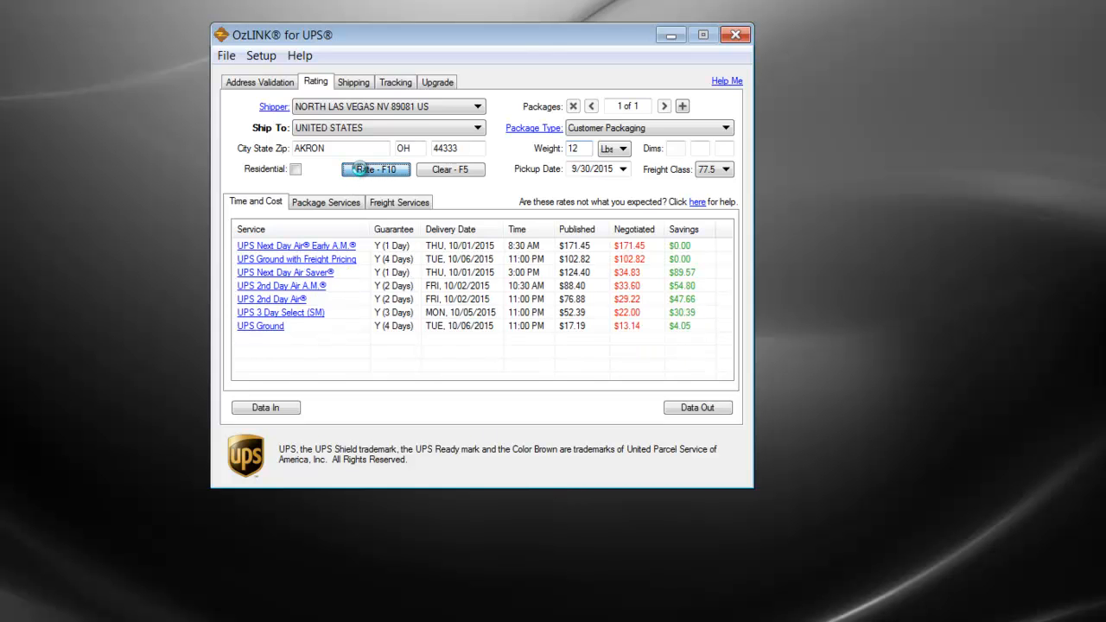
{"action": "left_click", "coordinate": [375, 169]}
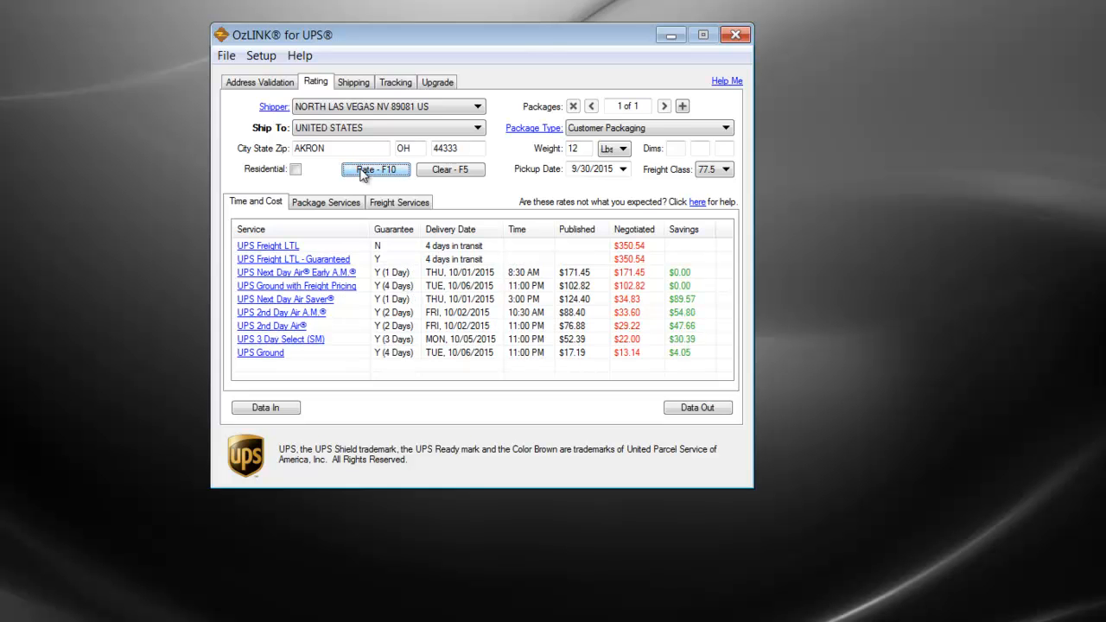
{"action": "mouse_move", "coordinate": [274, 337]}
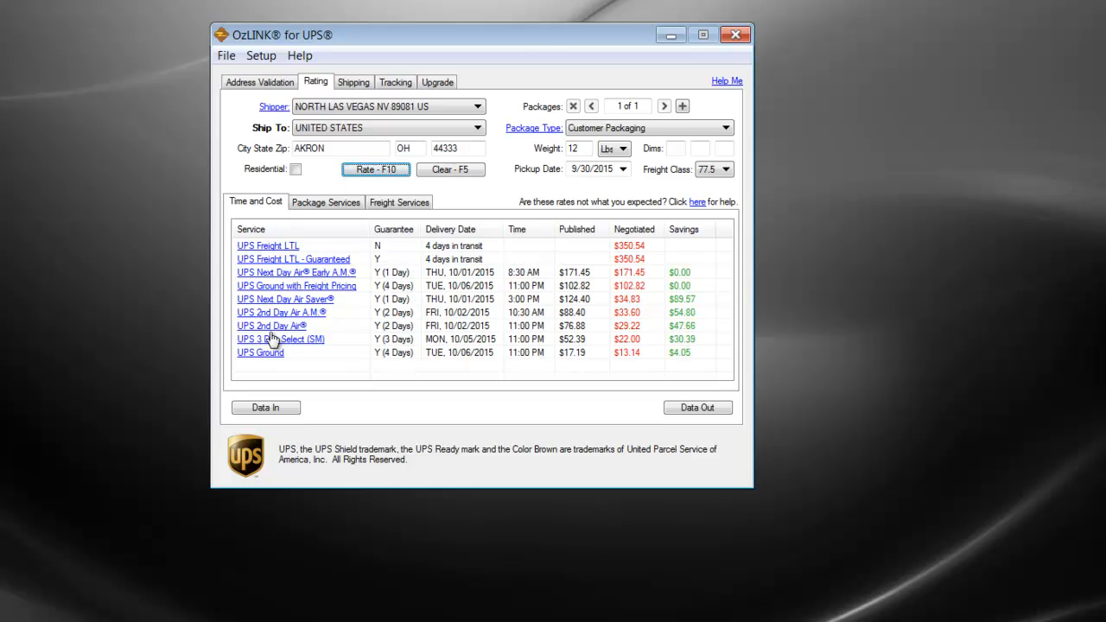
{"action": "mouse_move", "coordinate": [271, 357]}
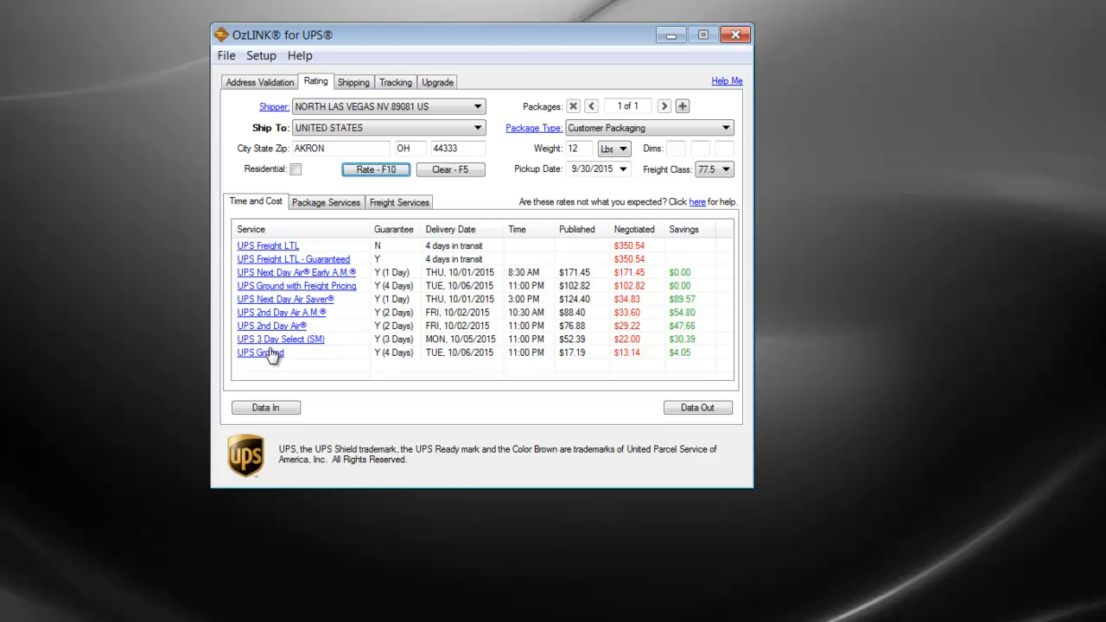